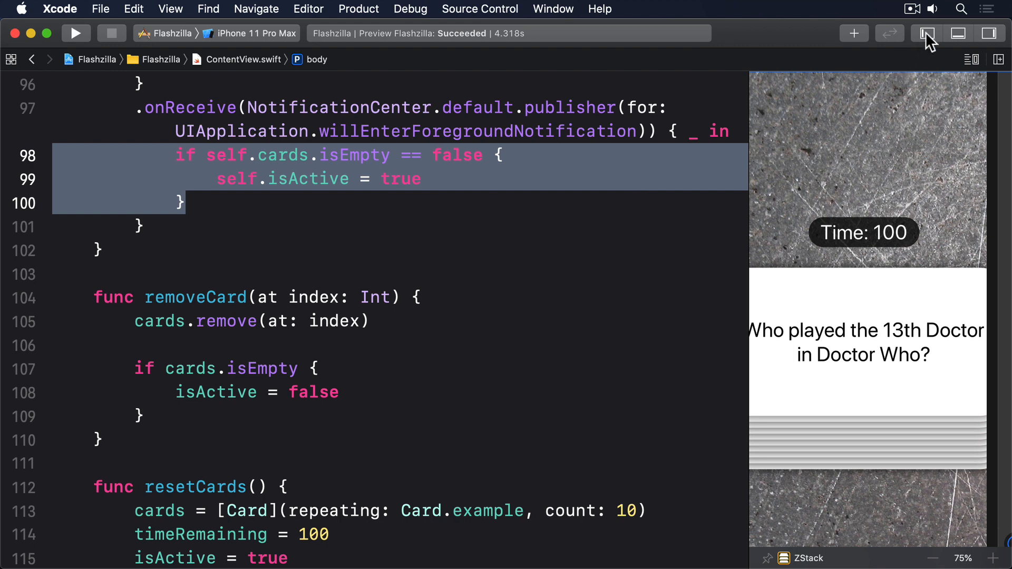
{"action": "left_click", "coordinate": [927, 33]}
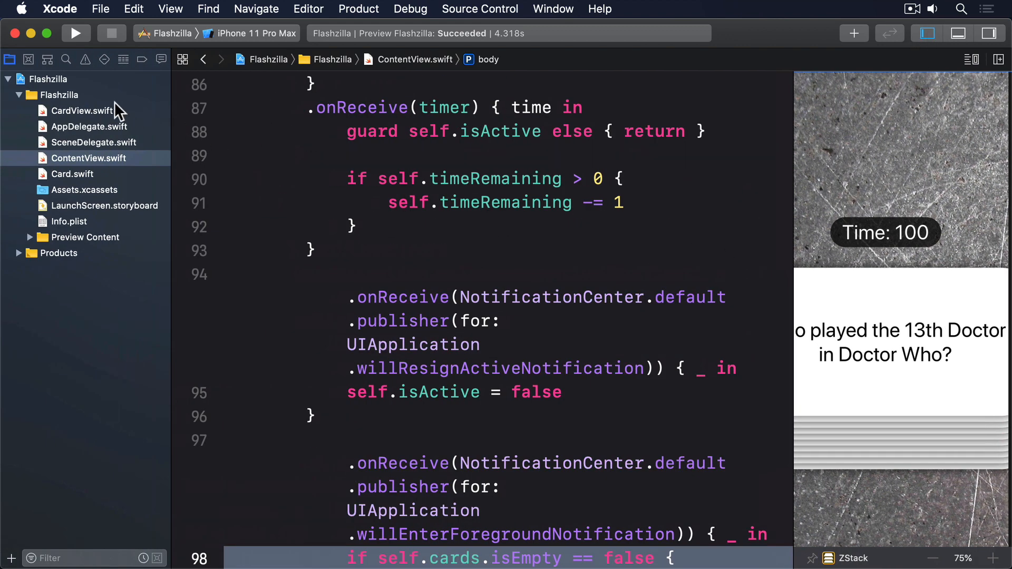
{"action": "left_click", "coordinate": [82, 110]}
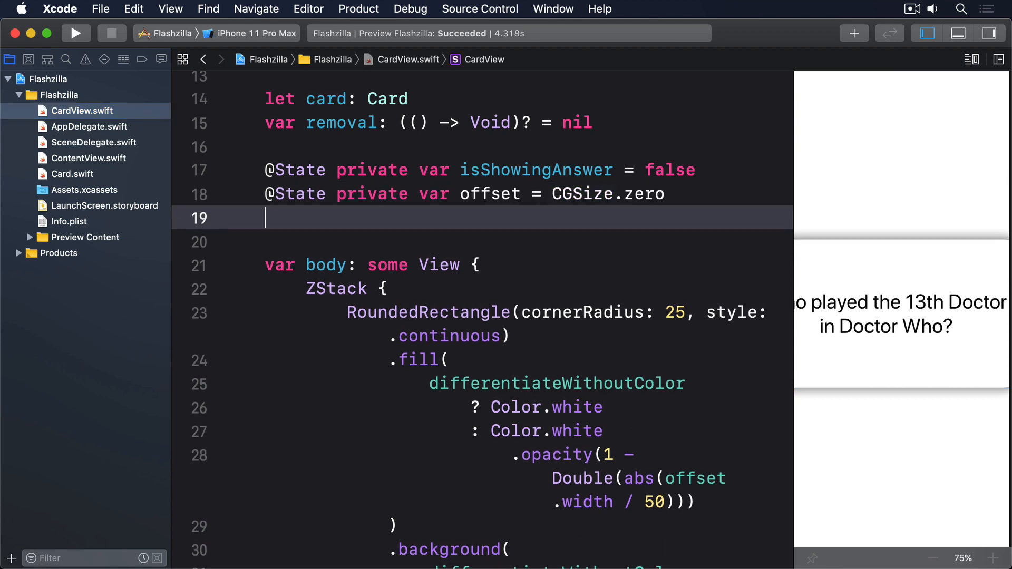
{"action": "type", "text": "@State private v"}
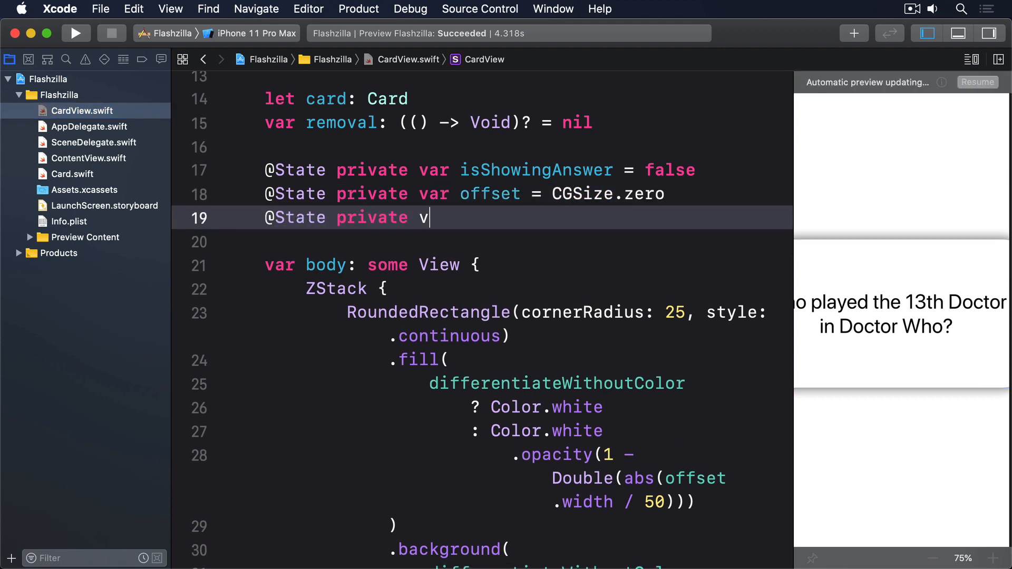
{"action": "type", "text": "ar feedback = UI"}
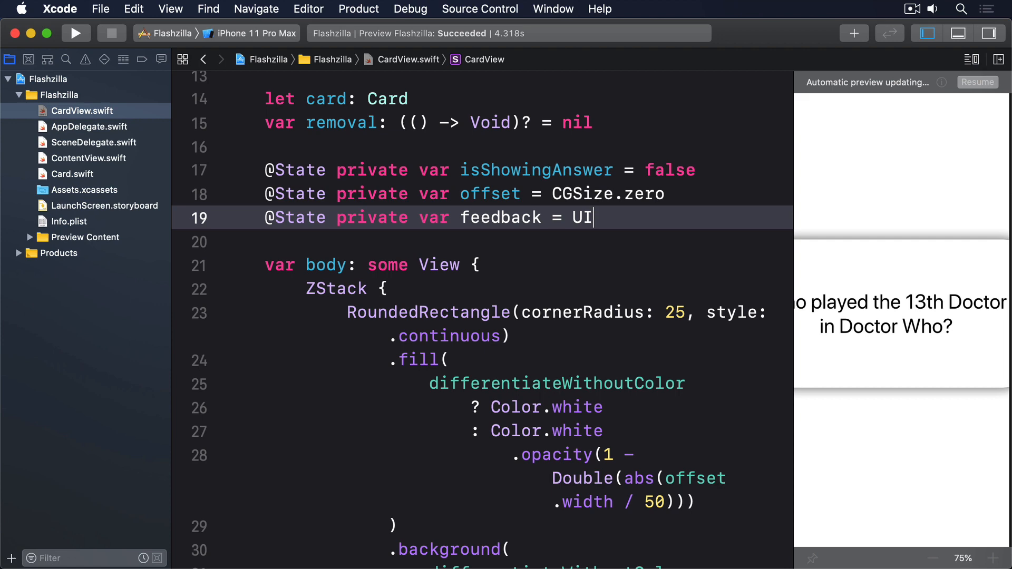
{"action": "type", "text": "NotificationFeedbackGenerator("}
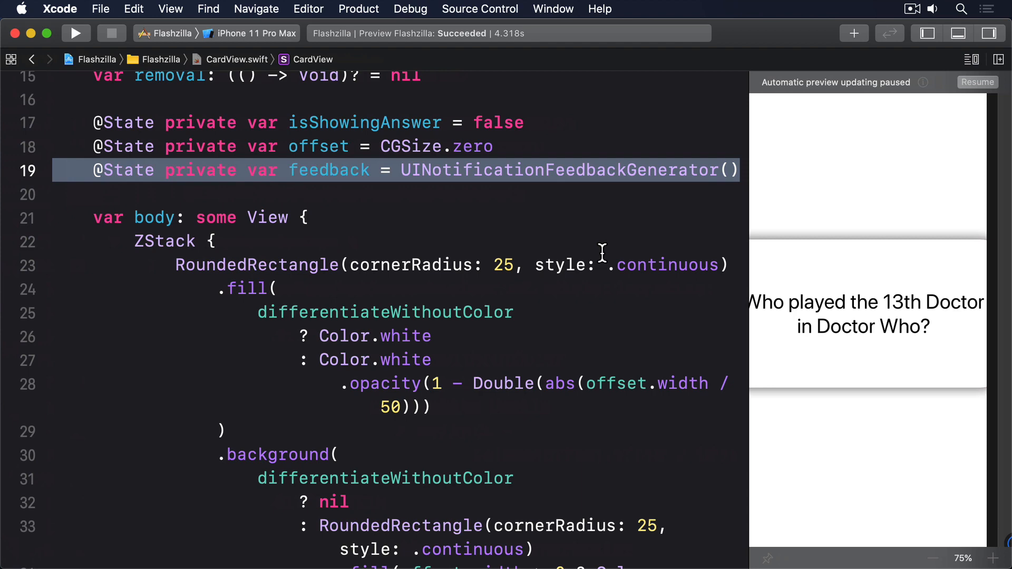
- In onEnded, play .success for offset.width > 0, else .error, then call self.removal?()
{"action": "scroll", "scroll_direction": "down", "scroll_amount": 3}
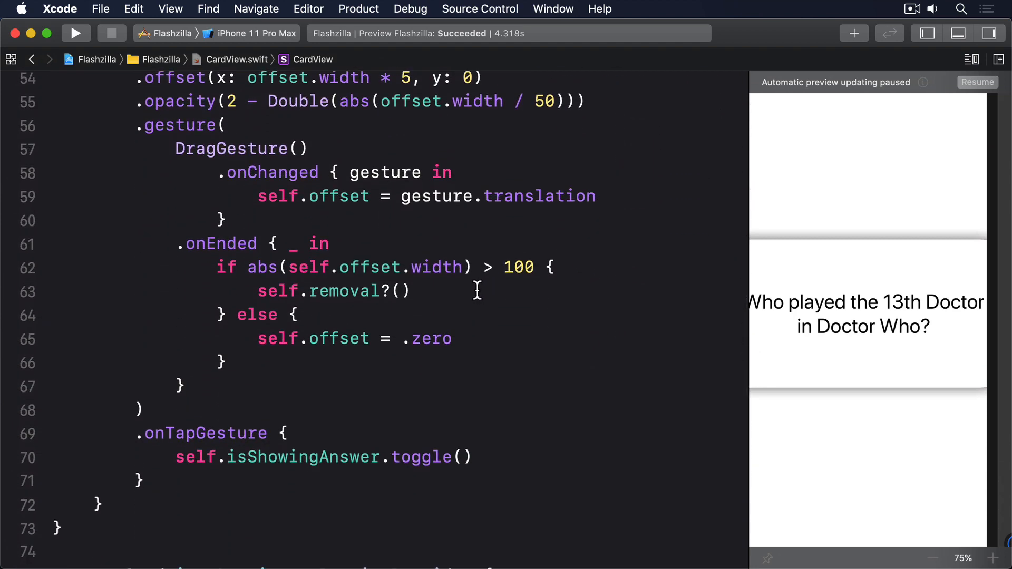
{"action": "type", "text": "if sel"}
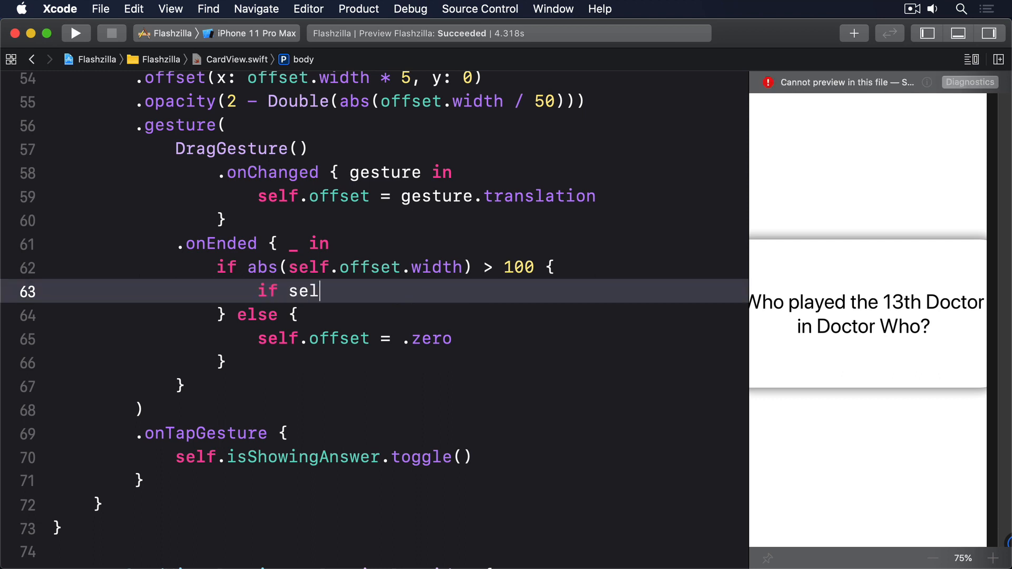
{"action": "type", "text": "f.offset.width >"}
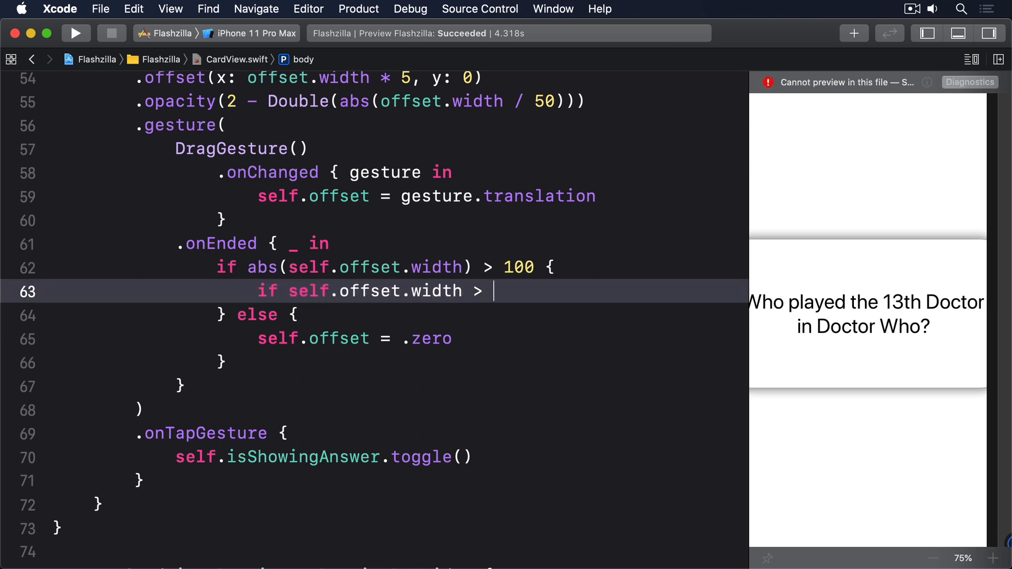
{"action": "type", "text": "0 {"}
{"action": "type", "text": "self.feedback.notificationOccurred("}
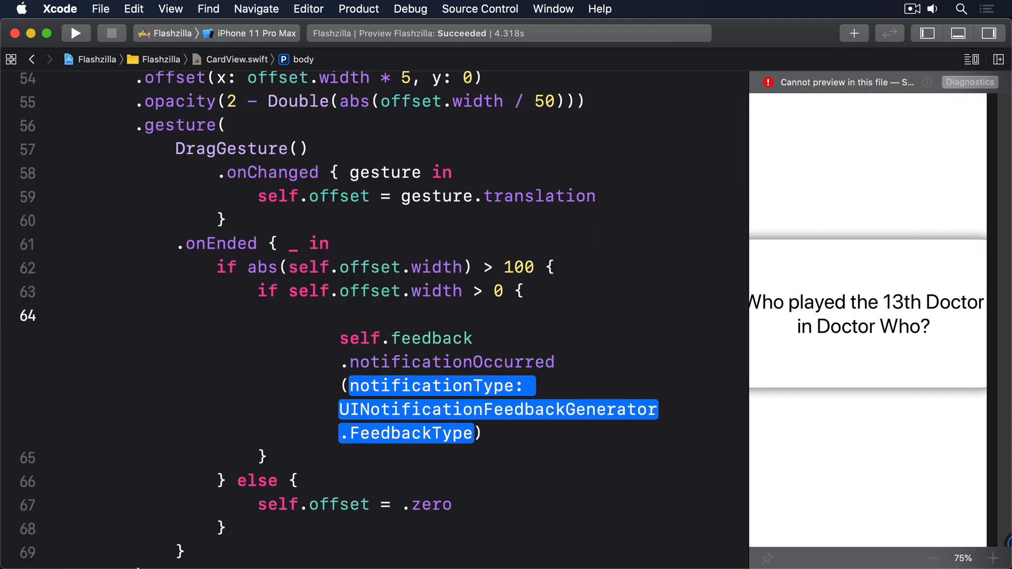
{"action": "type", "text": ".success"}
{"action": "left_click", "coordinate": [501, 458]}
{"action": "type", "text": " else {"}
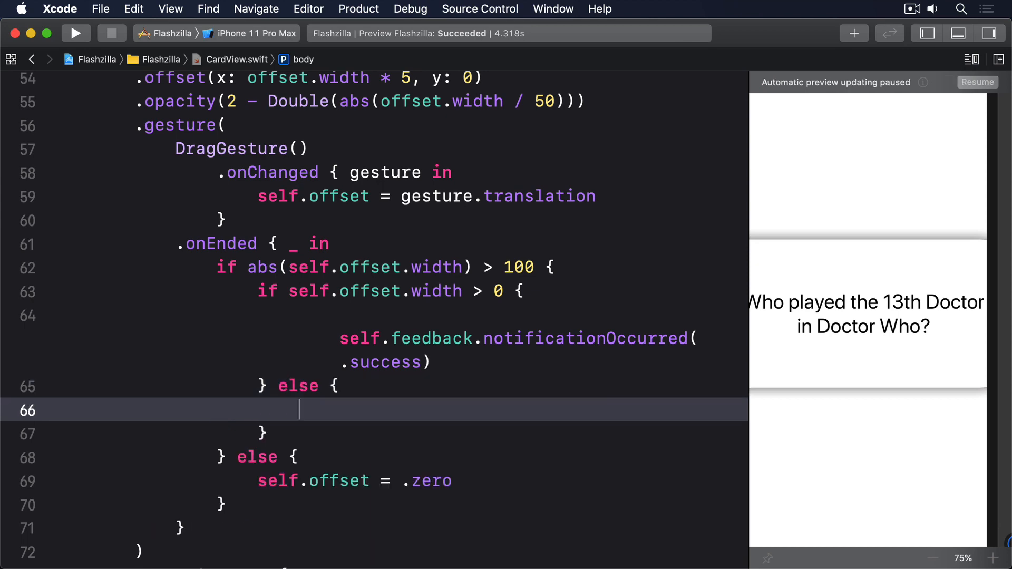
{"action": "type", "text": "self.feedback.notificationOccurred(.error"}
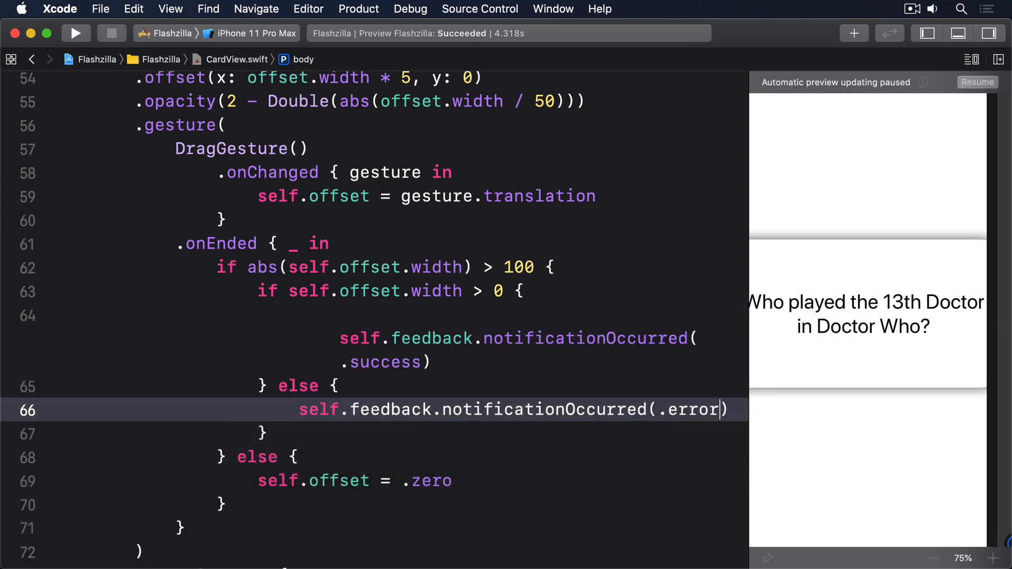
{"action": "type", "text": "self.removal?"}
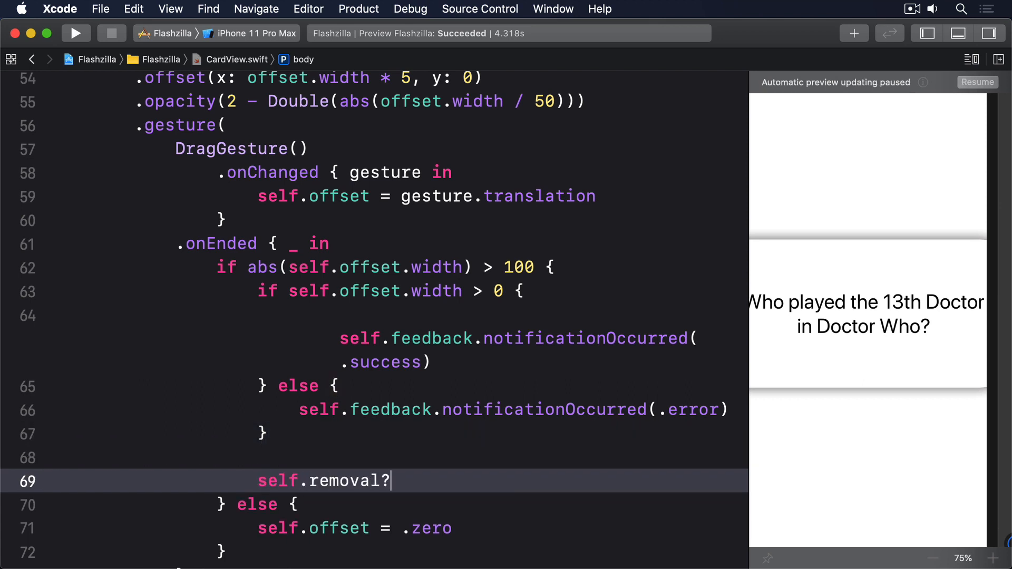
{"action": "type", "text": "()"}
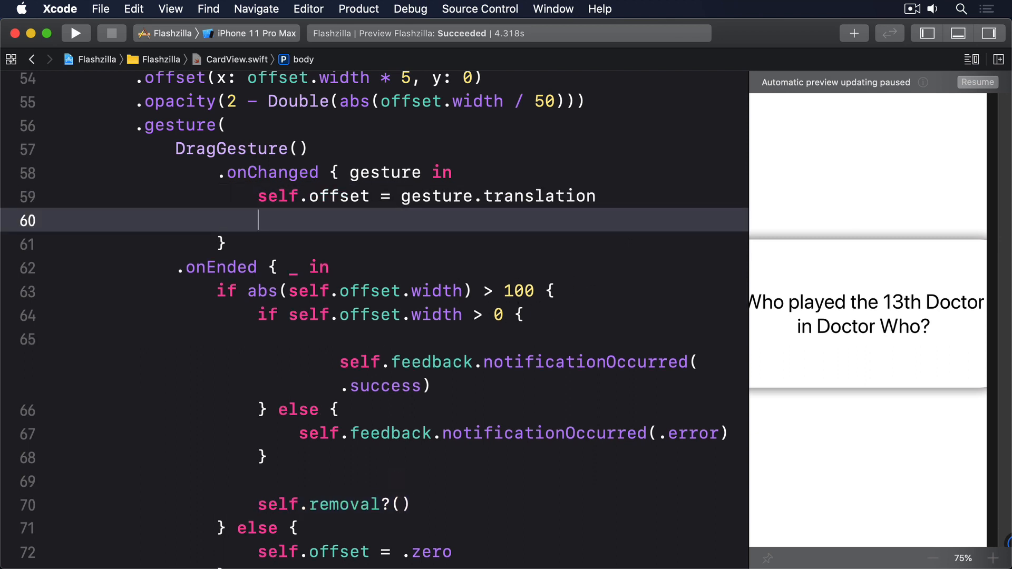
- Add self.feedback.prepare() to the onChanged drag closure
{"action": "type", "text": "self.feedback.prepare("}
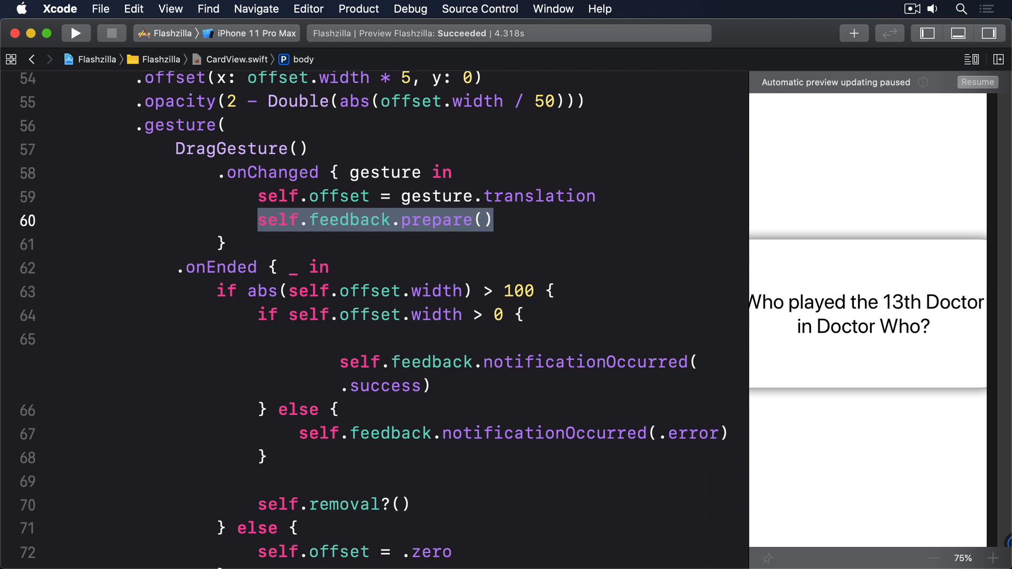
- Build the Flashzilla app
{"action": "left_click", "coordinate": [76, 32]}
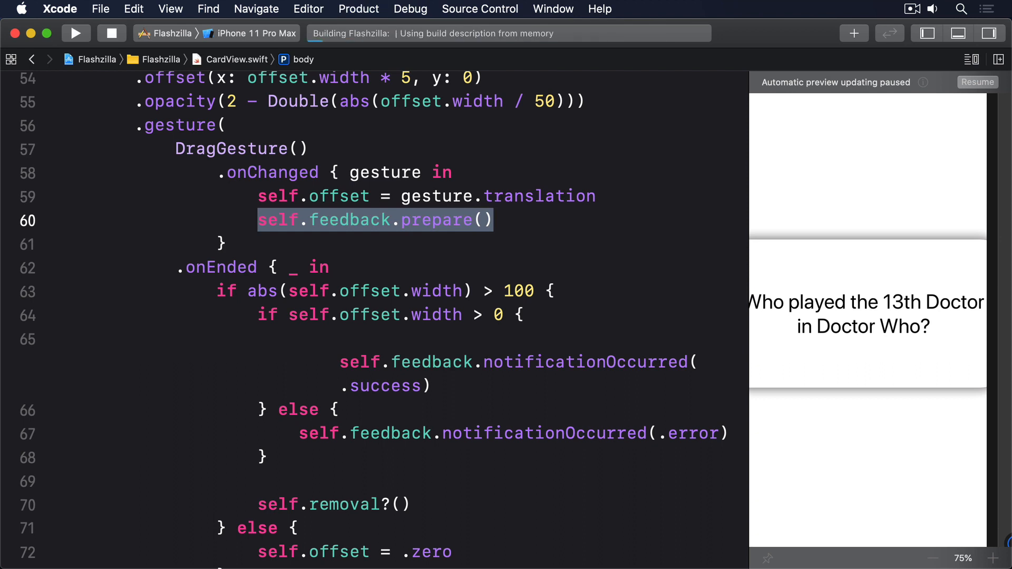